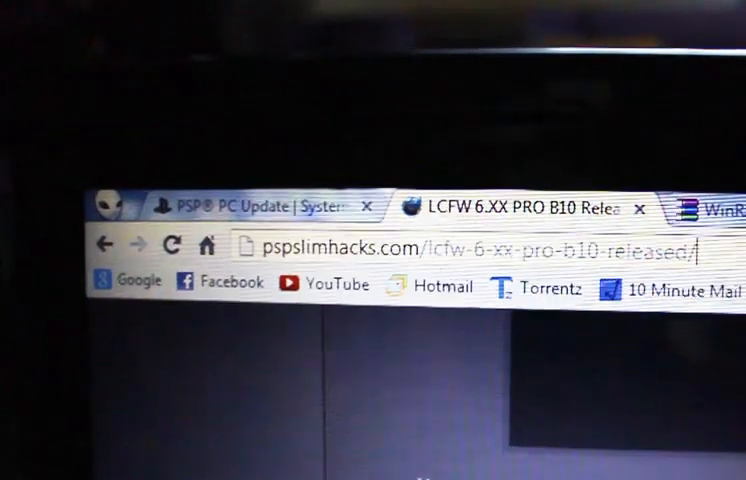
Start the DOWNLOAD NOW of the official PSP update data from Sony's Download procedure section
scroll(down, 3)
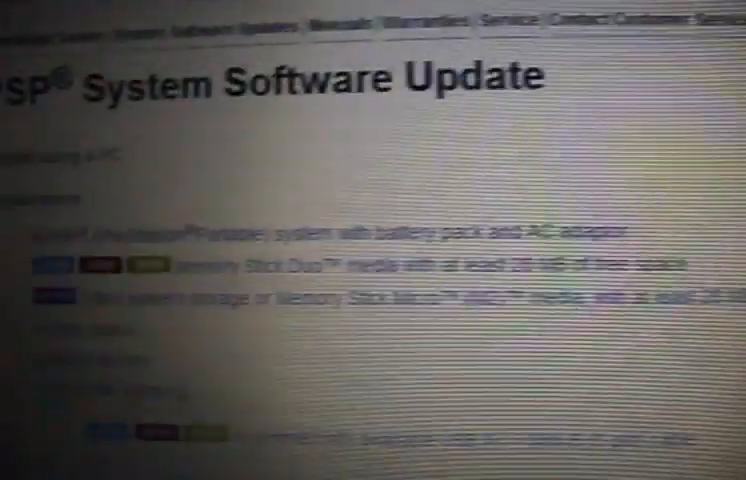
scroll(down, 3)
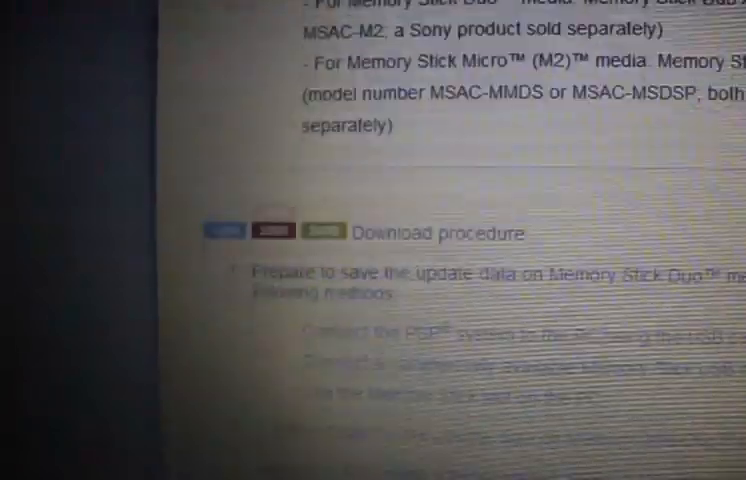
scroll(down, 3)
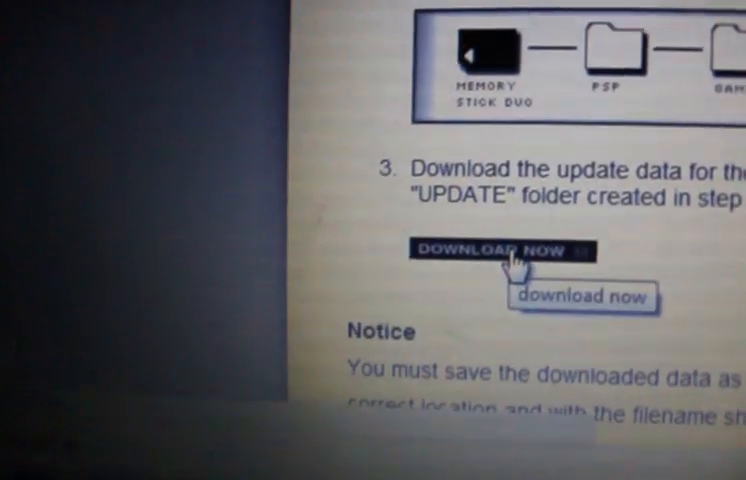
click(503, 251)
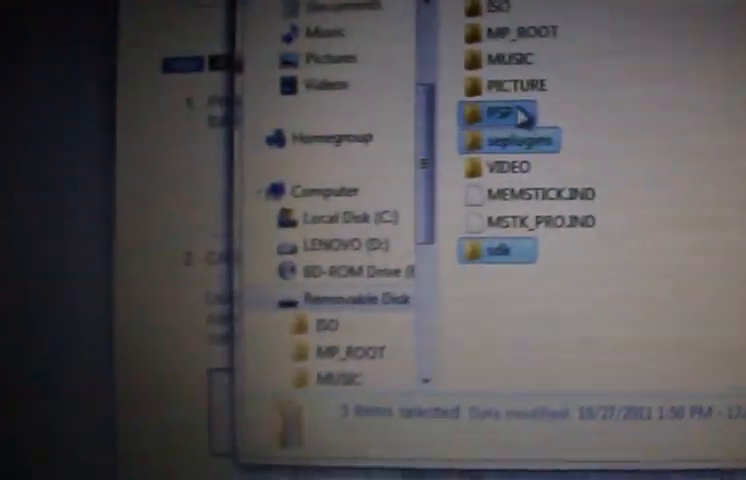
Enter the PSP folder at the memory stick root, heading toward PSP/GAME
double_click(494, 103)
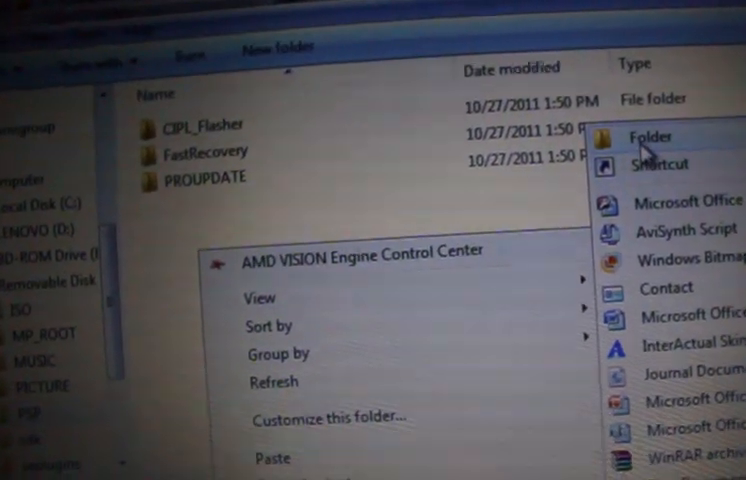
Create a new, still default-named folder in PSP/GAME beside PROUPDATE
click(650, 137)
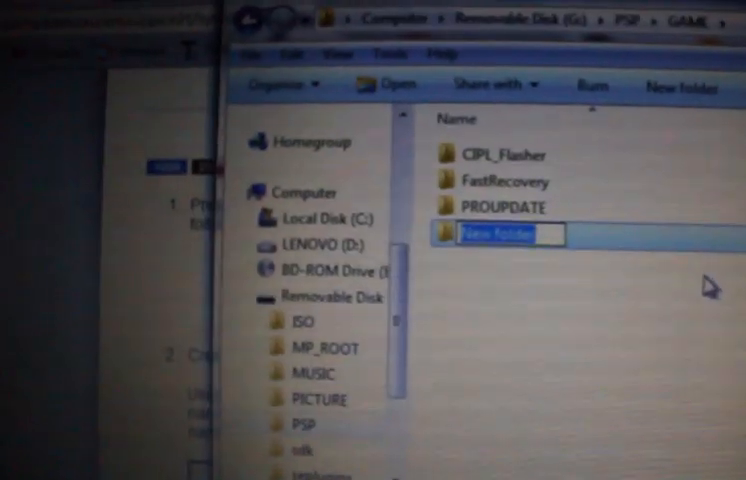